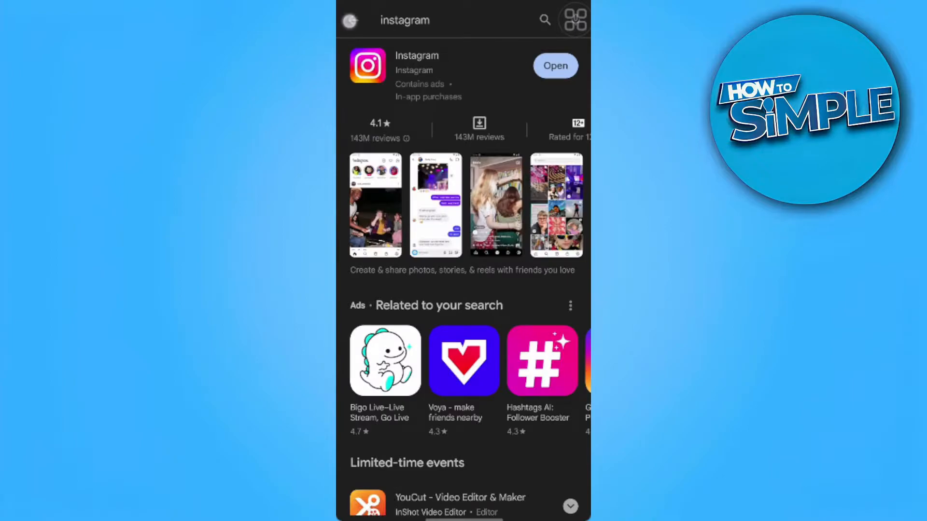
- Search 'android system webview', confirm its page offers no Update, and return to the results
{"action": "left_click", "coordinate": [424, 20]}
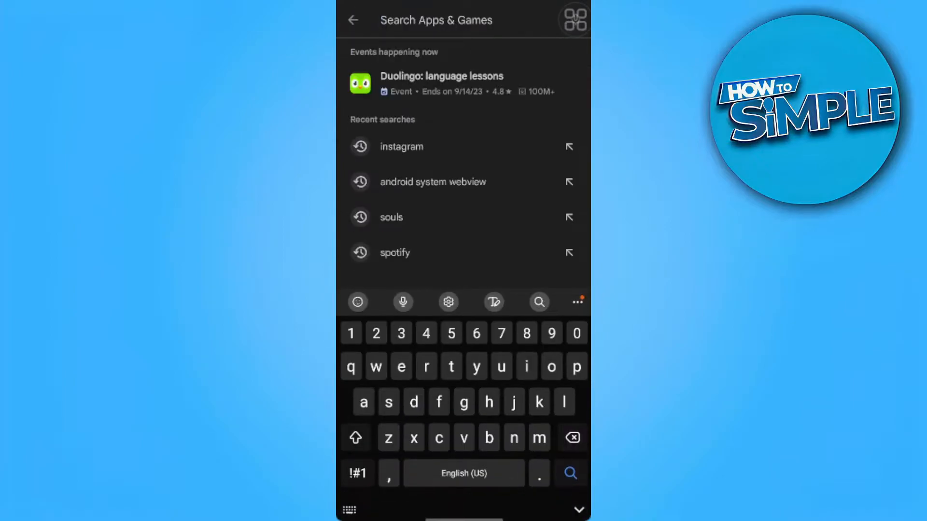
{"action": "left_click", "coordinate": [433, 181]}
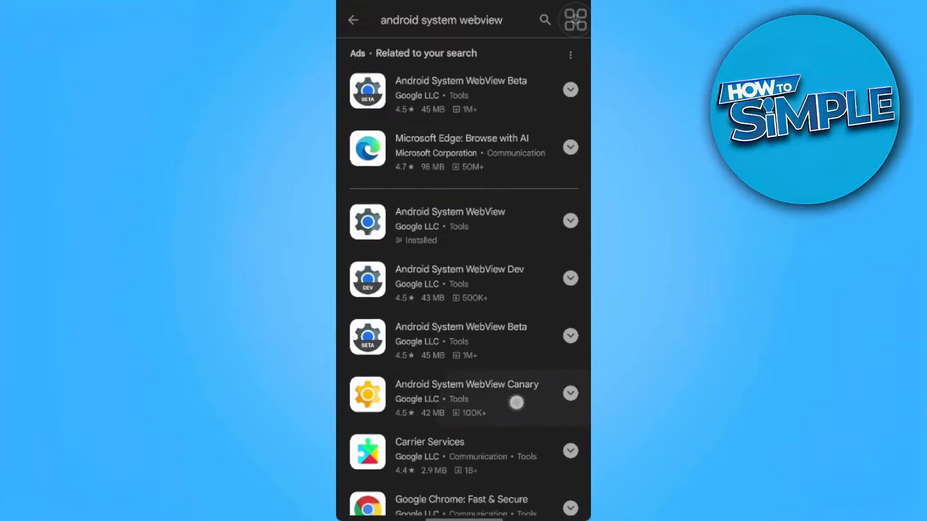
{"action": "scroll", "scroll_direction": "down", "scroll_amount": 3}
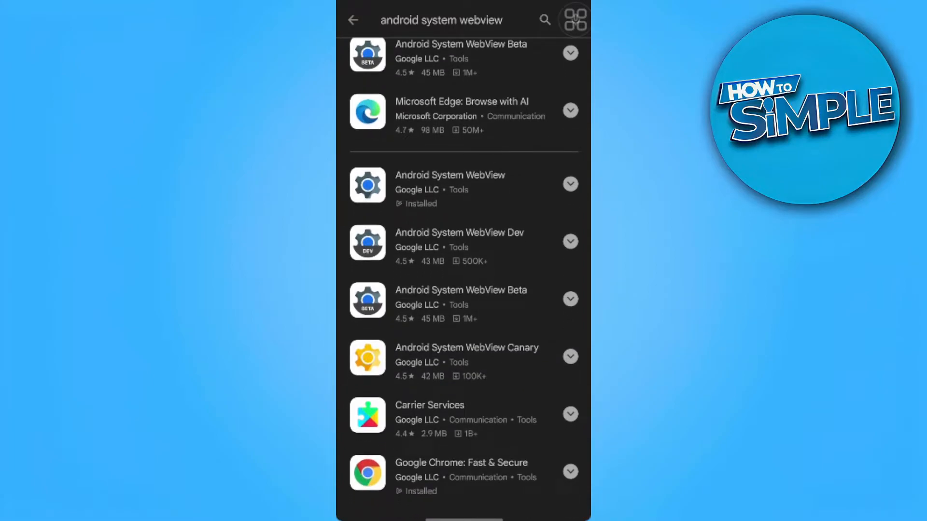
{"action": "left_click", "coordinate": [450, 185]}
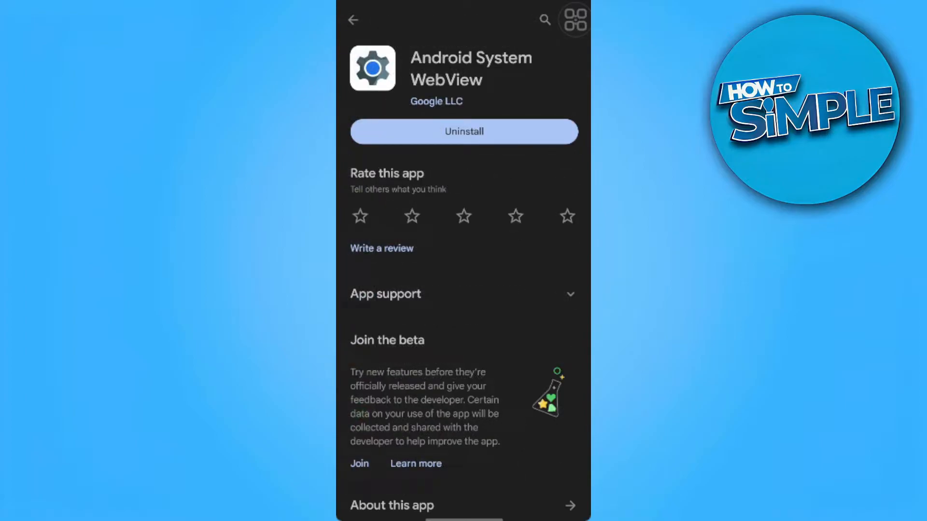
{"action": "left_click", "coordinate": [354, 22]}
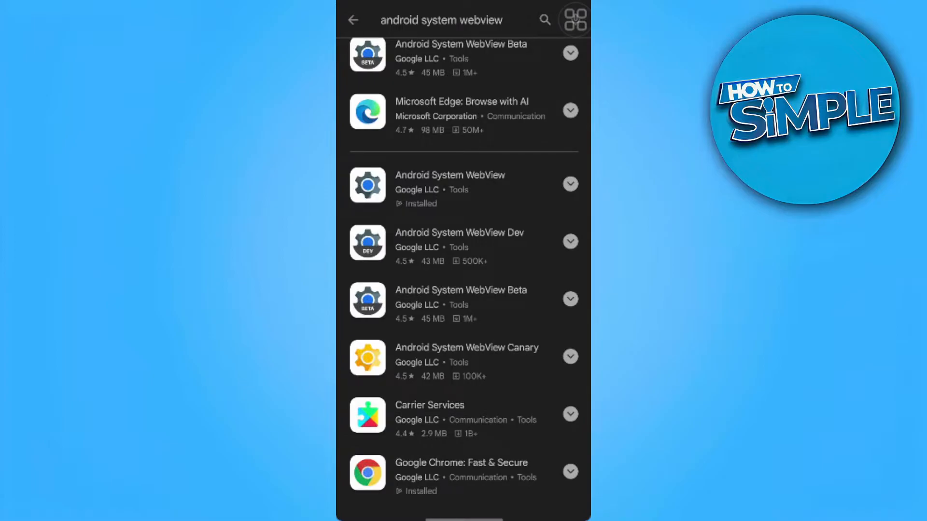
- Return home, find the Instagram listing and reinstall it until Open appears
{"action": "left_click", "coordinate": [354, 20]}
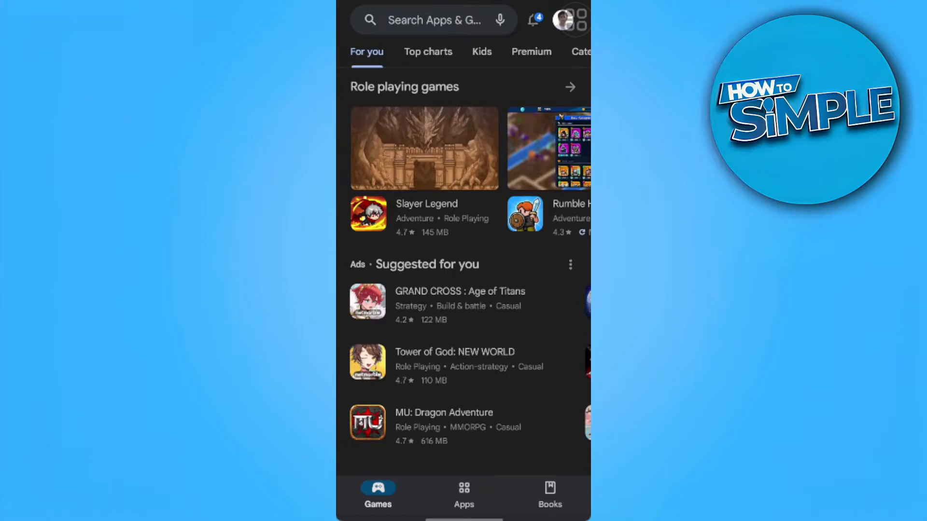
{"action": "left_click", "coordinate": [436, 20]}
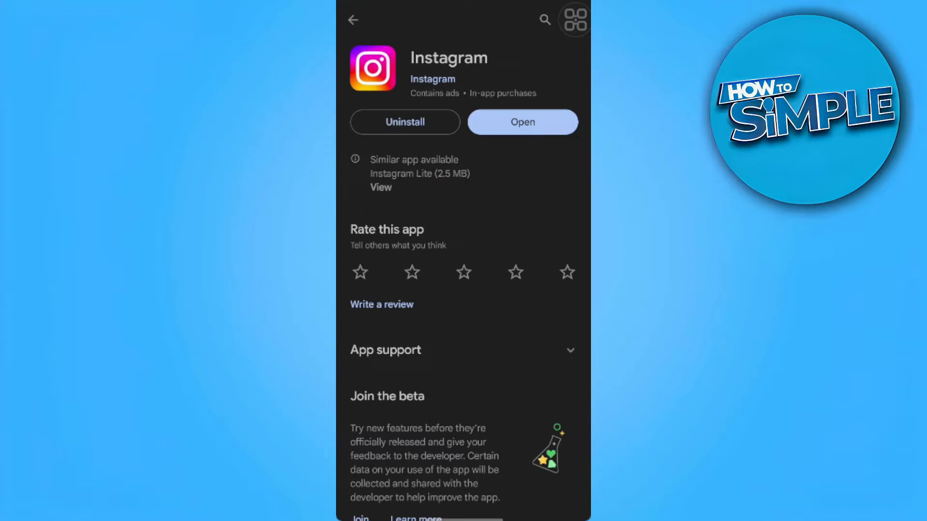
{"action": "left_click", "coordinate": [355, 22]}
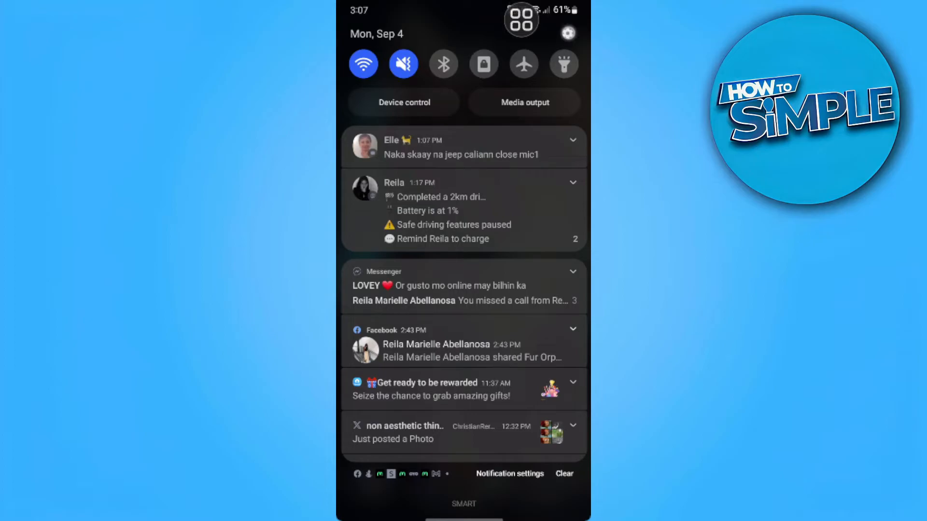
- From the notification shade go to Settings > Apps and scroll the list down to Instagram
{"action": "left_click", "coordinate": [567, 34]}
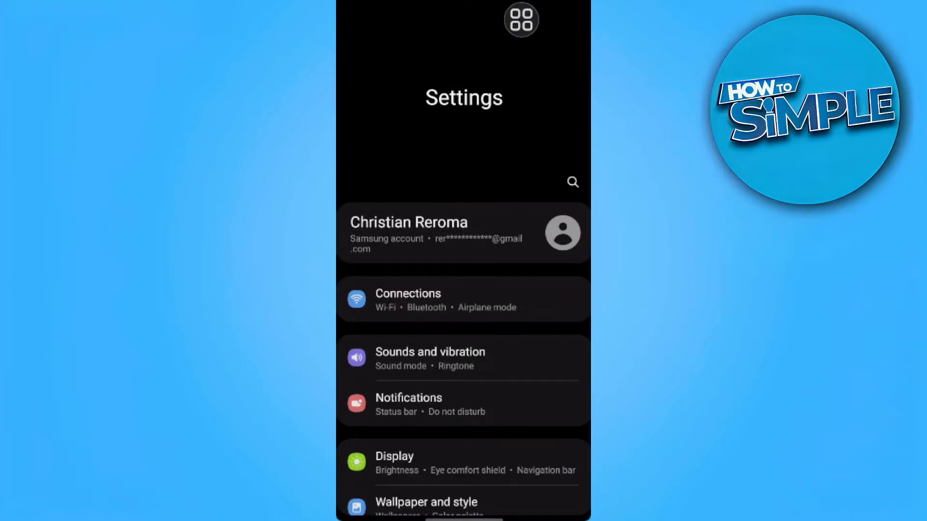
{"action": "scroll", "scroll_direction": "down", "scroll_amount": 3}
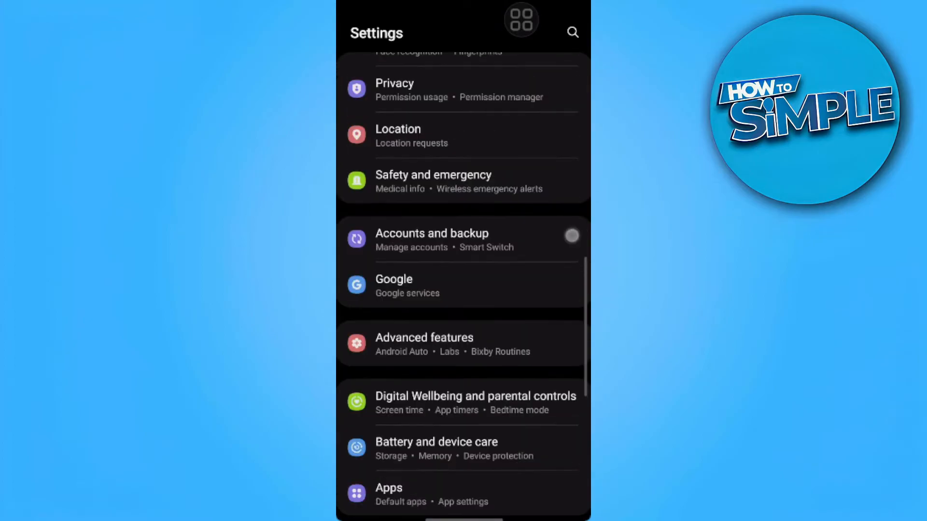
{"action": "left_click", "coordinate": [388, 494]}
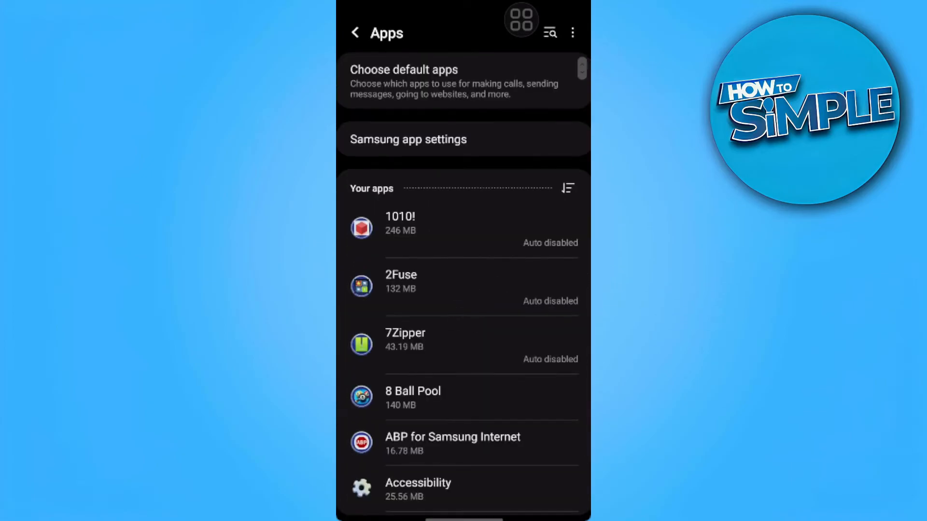
{"action": "scroll", "scroll_direction": "down", "scroll_amount": 3}
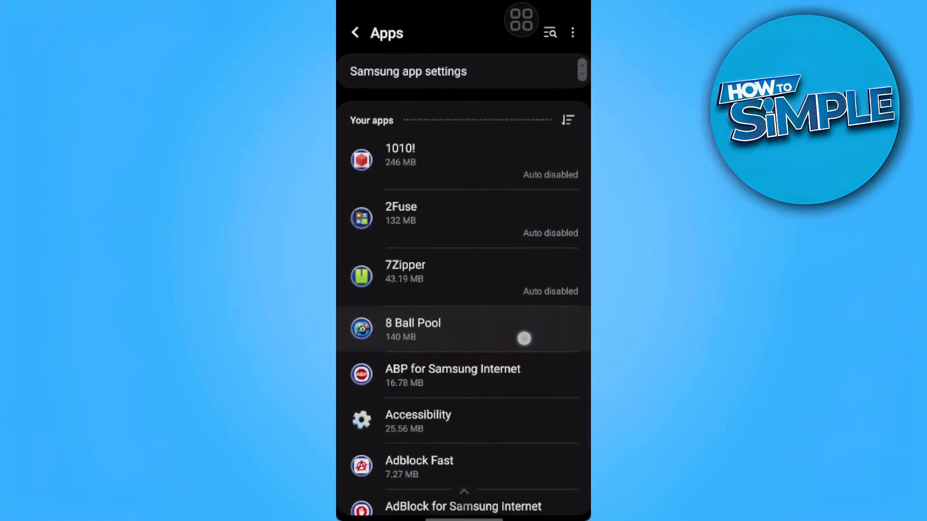
{"action": "scroll", "scroll_direction": "down", "scroll_amount": 3}
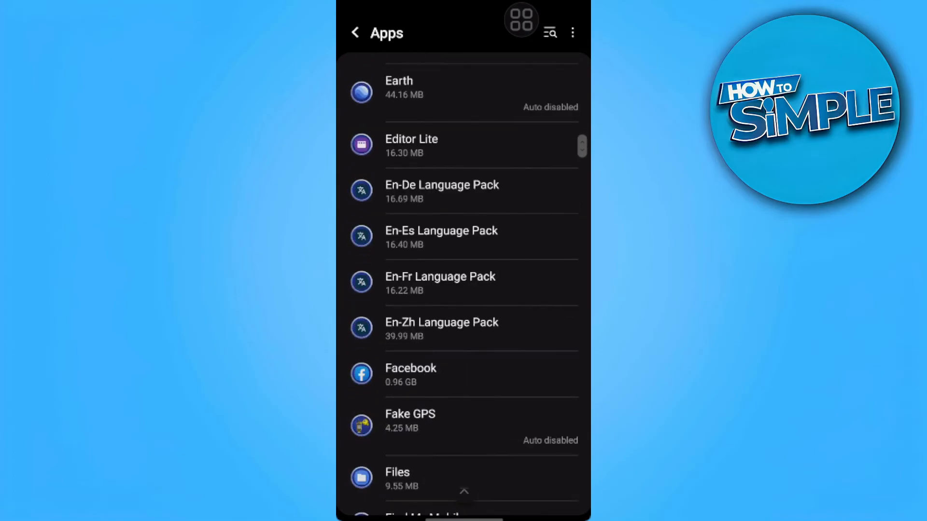
{"action": "scroll", "scroll_direction": "down", "scroll_amount": 3}
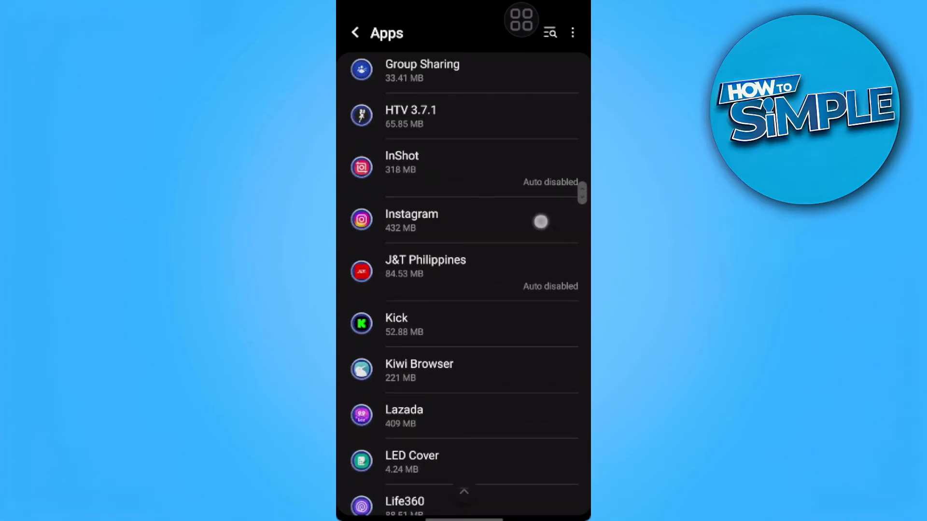
- Show Instagram's App info Storage page listing 523 MB cache and 0.95 GB total
{"action": "left_click", "coordinate": [431, 220]}
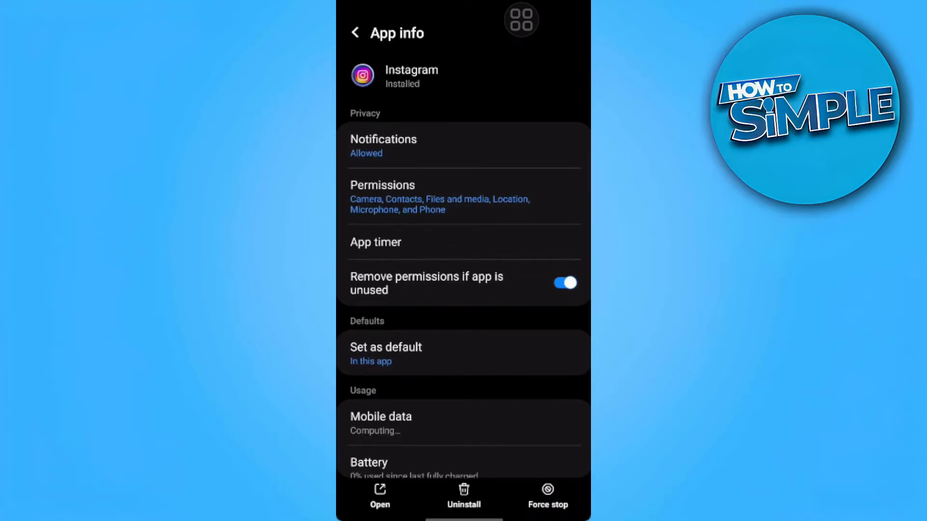
{"action": "scroll", "scroll_direction": "down", "scroll_amount": 3}
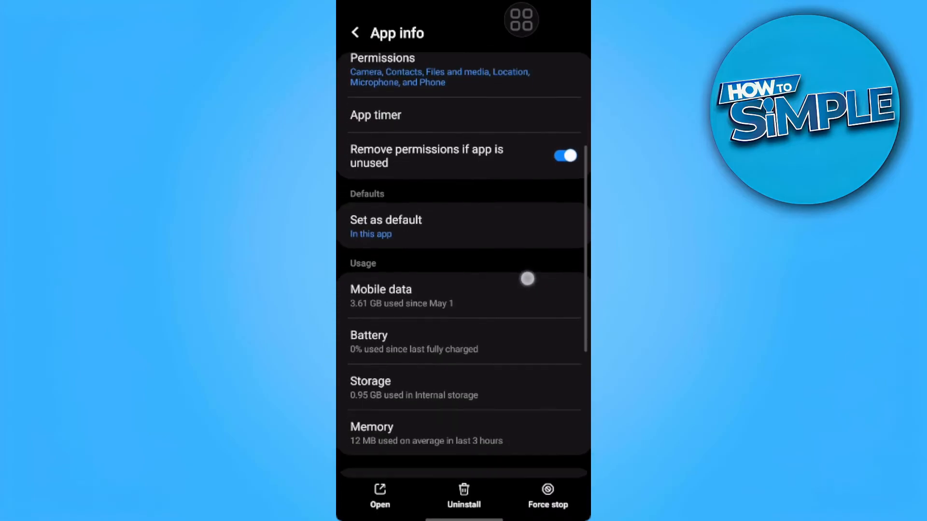
{"action": "left_click", "coordinate": [371, 388]}
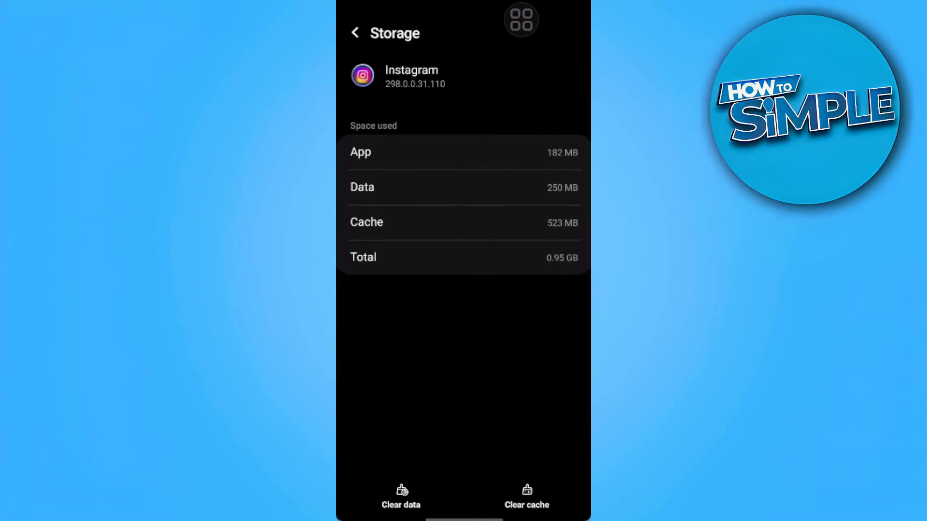